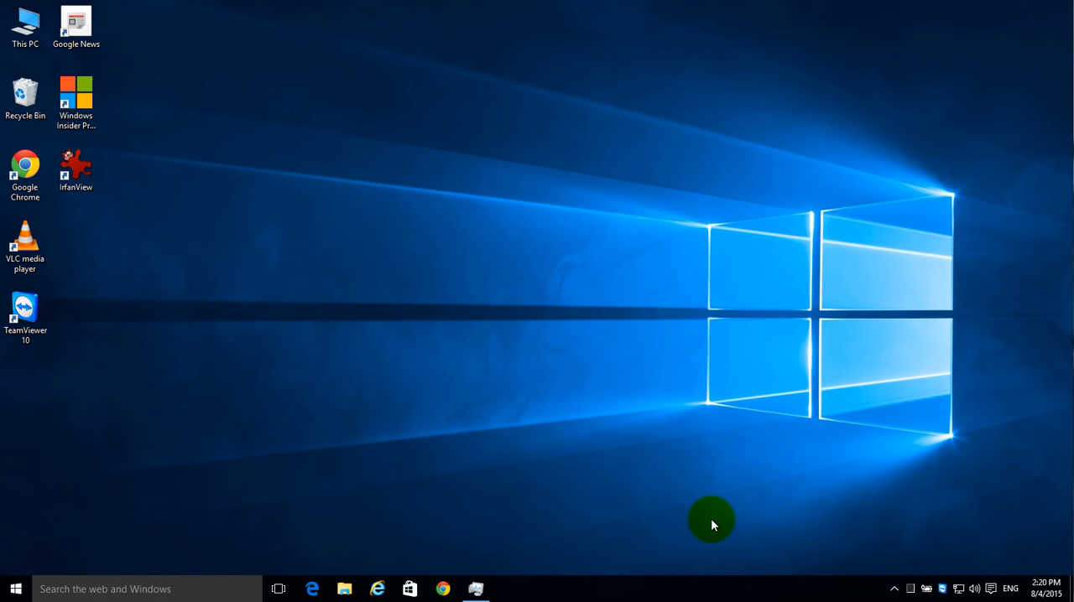
{"action": "mouse_move", "coordinate": [93, 490]}
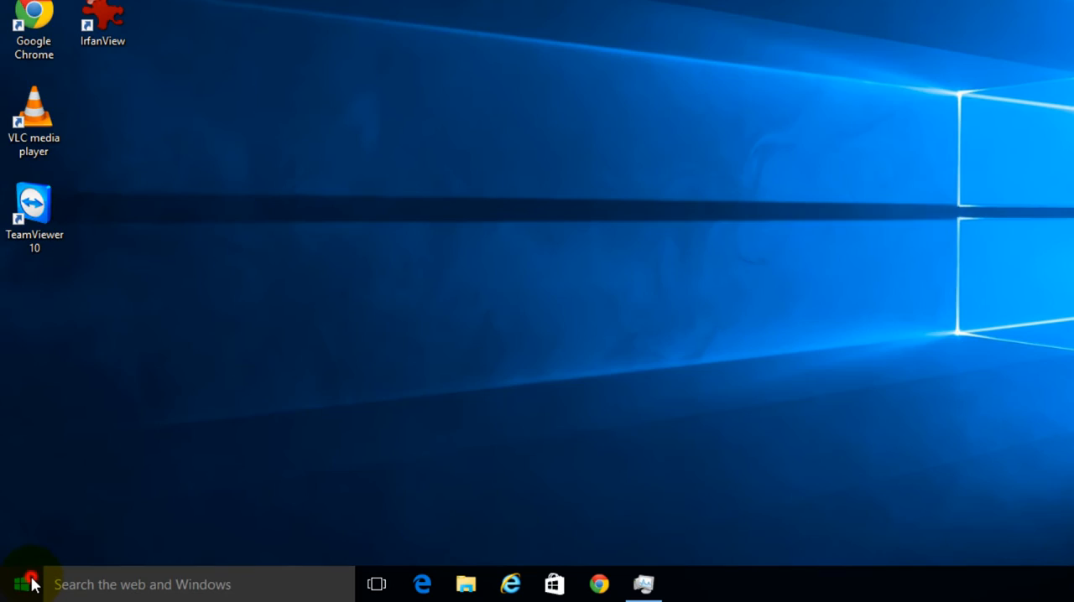
Step: Open Settings from the Start menu
{"action": "left_click", "coordinate": [19, 584]}
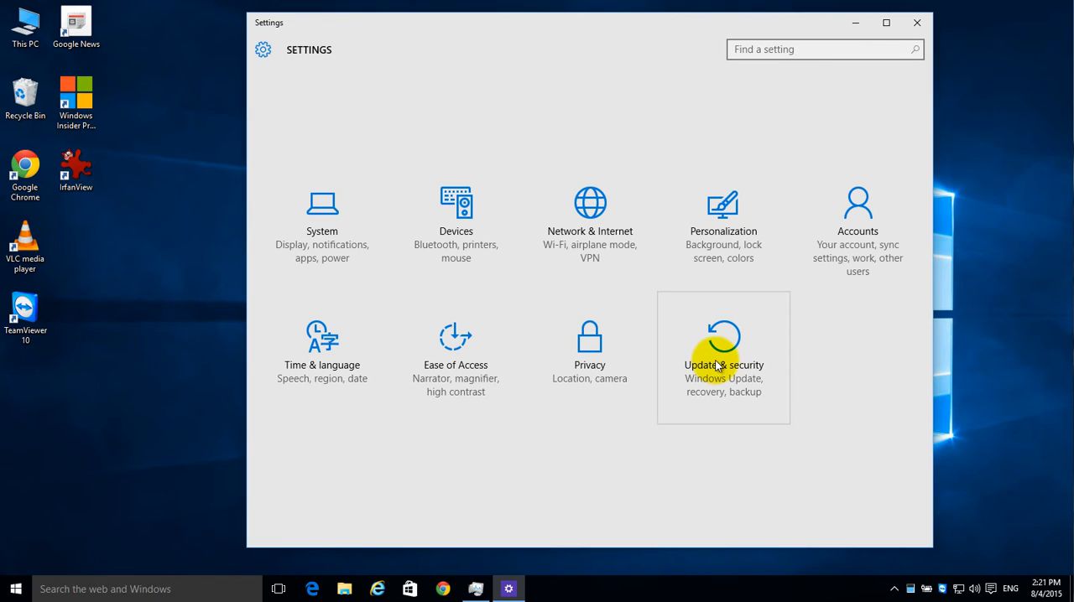
Step: Go to Update & security and open Windows Update's Advanced options page
{"action": "left_click", "coordinate": [723, 356]}
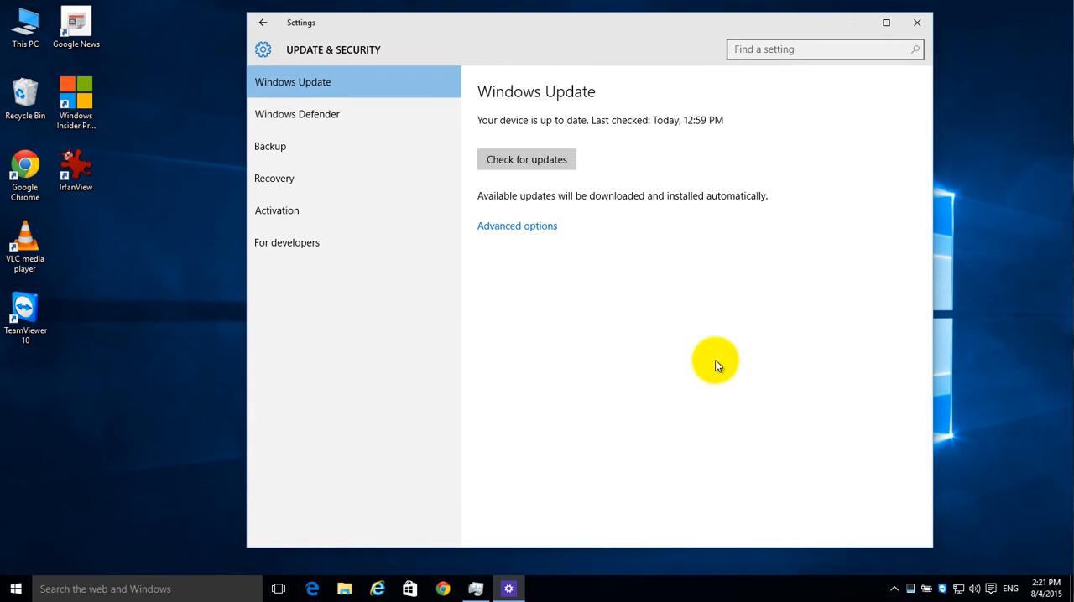
{"action": "mouse_move", "coordinate": [517, 226]}
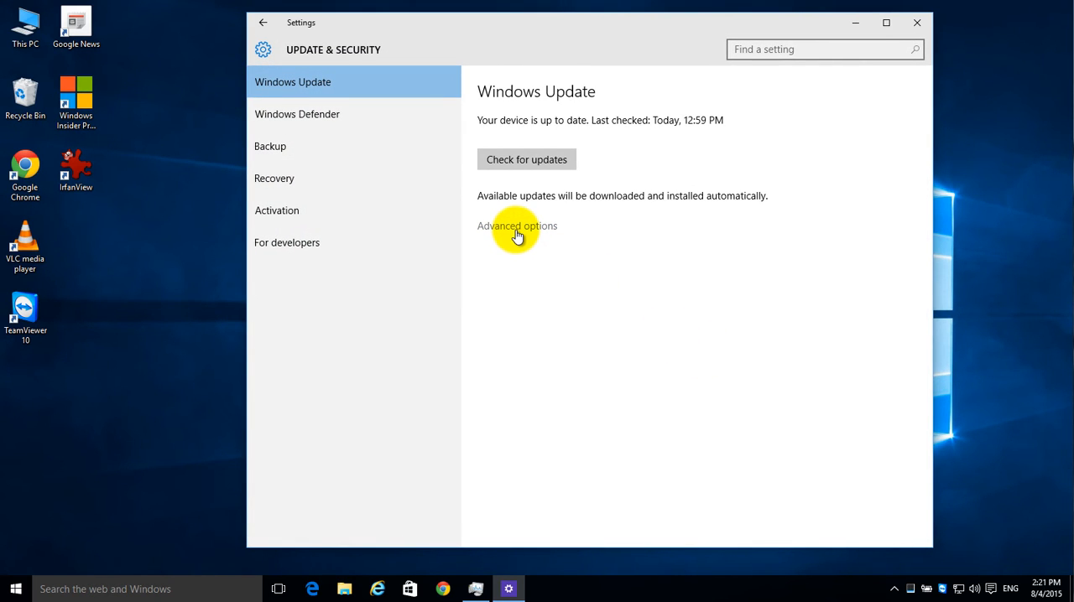
{"action": "left_click", "coordinate": [516, 226]}
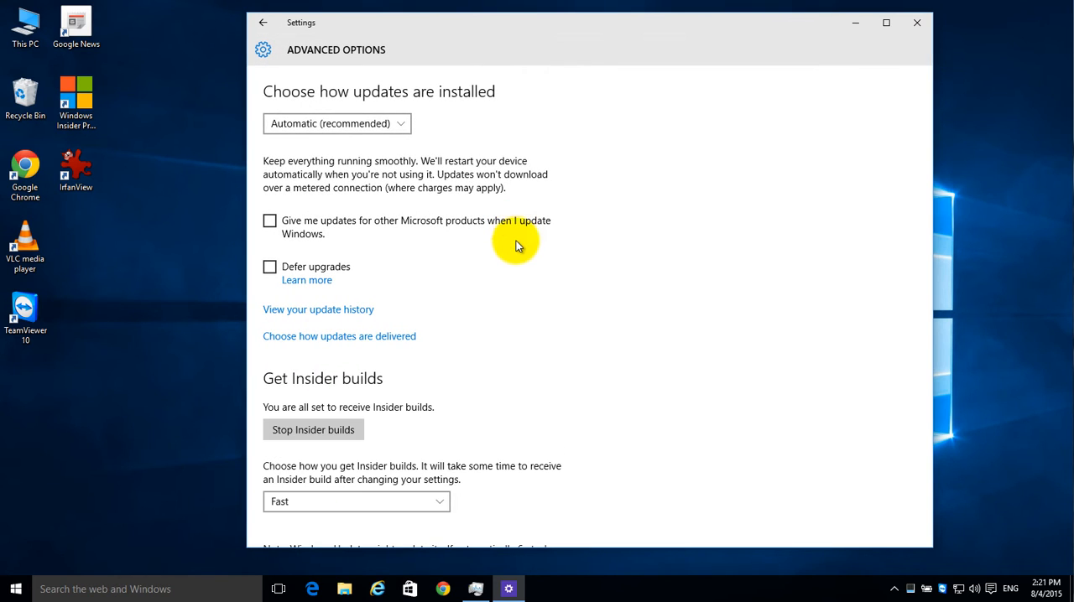
{"action": "mouse_move", "coordinate": [403, 346]}
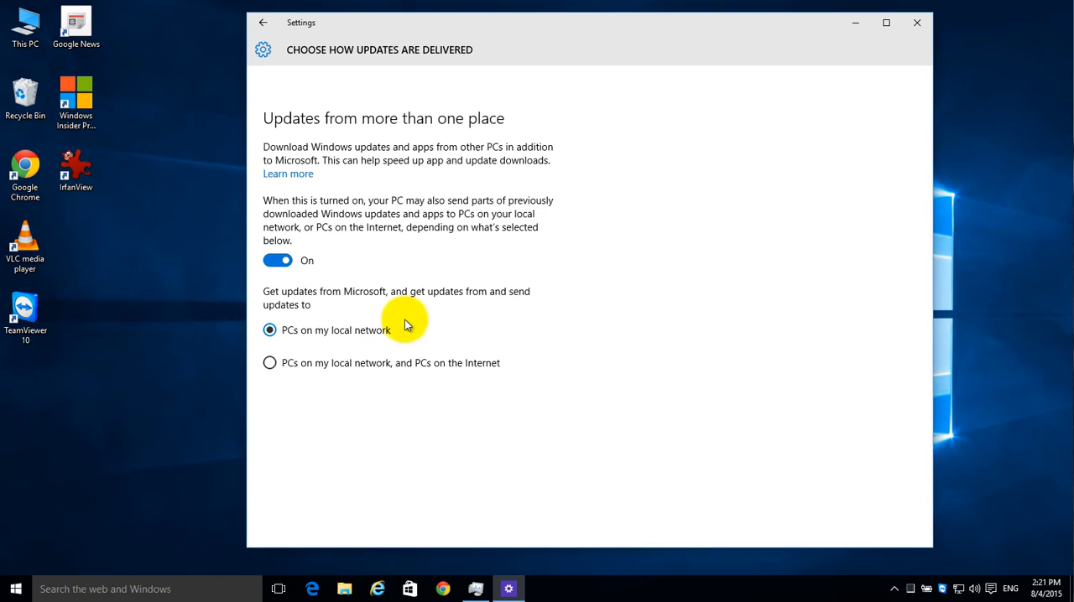
{"action": "mouse_move", "coordinate": [463, 283]}
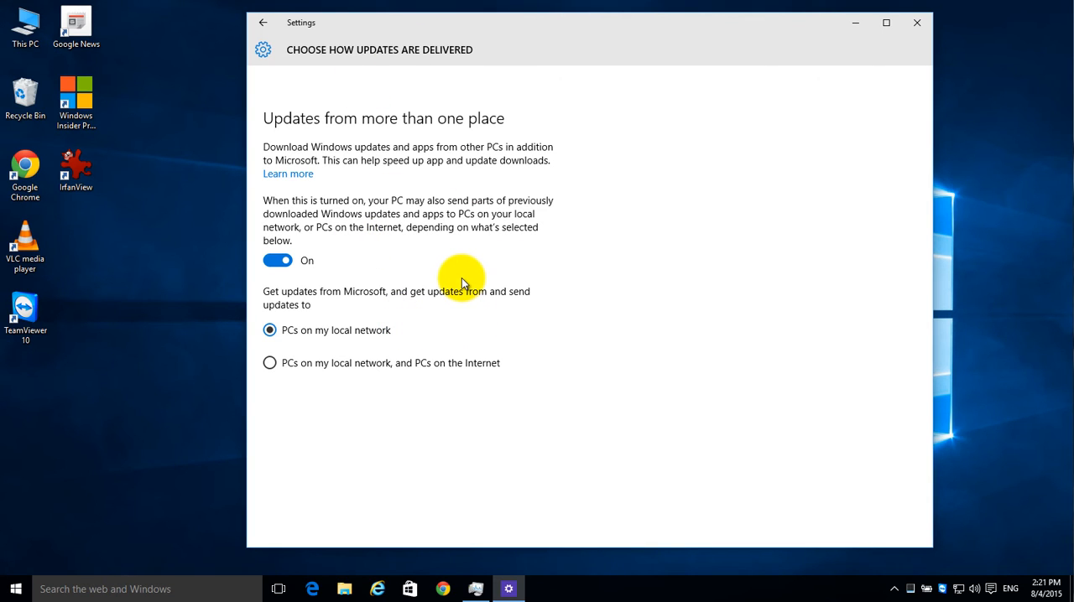
{"action": "mouse_move", "coordinate": [481, 208]}
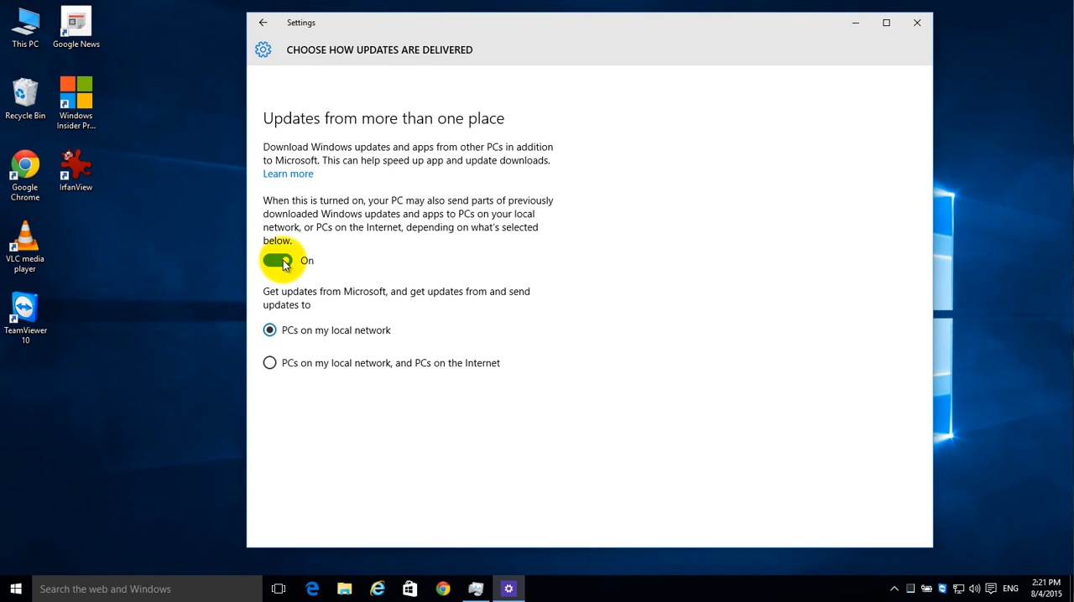
{"action": "mouse_move", "coordinate": [386, 281]}
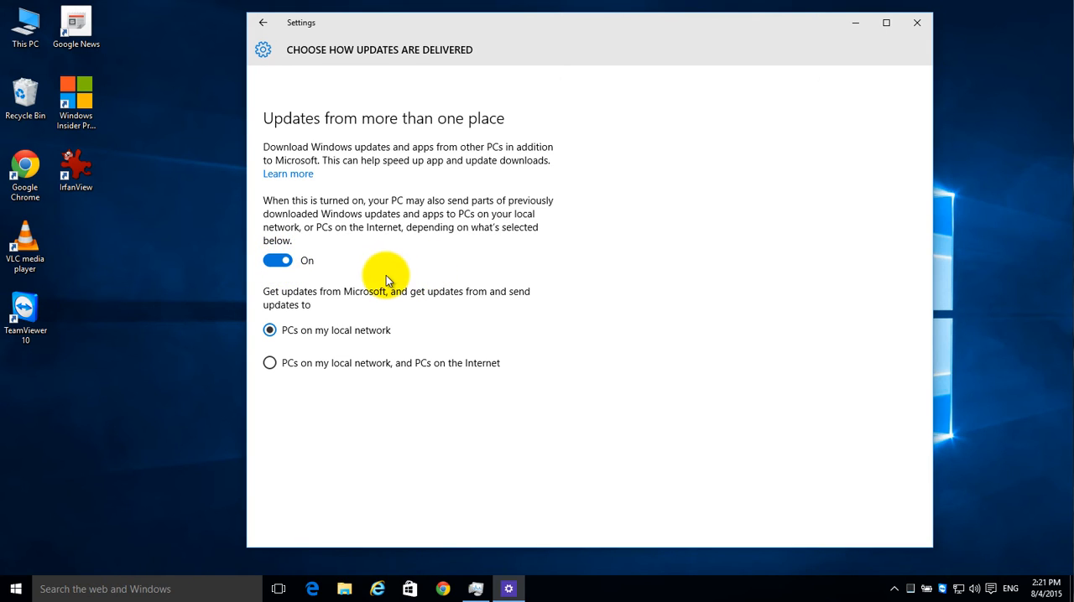
{"action": "mouse_move", "coordinate": [383, 279]}
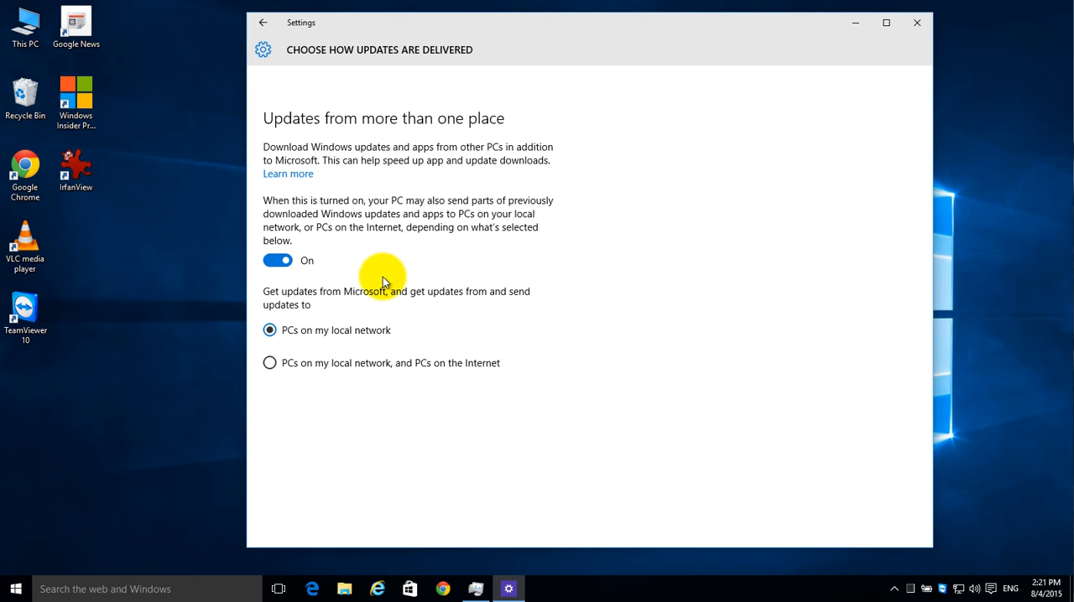
{"action": "mouse_move", "coordinate": [431, 274]}
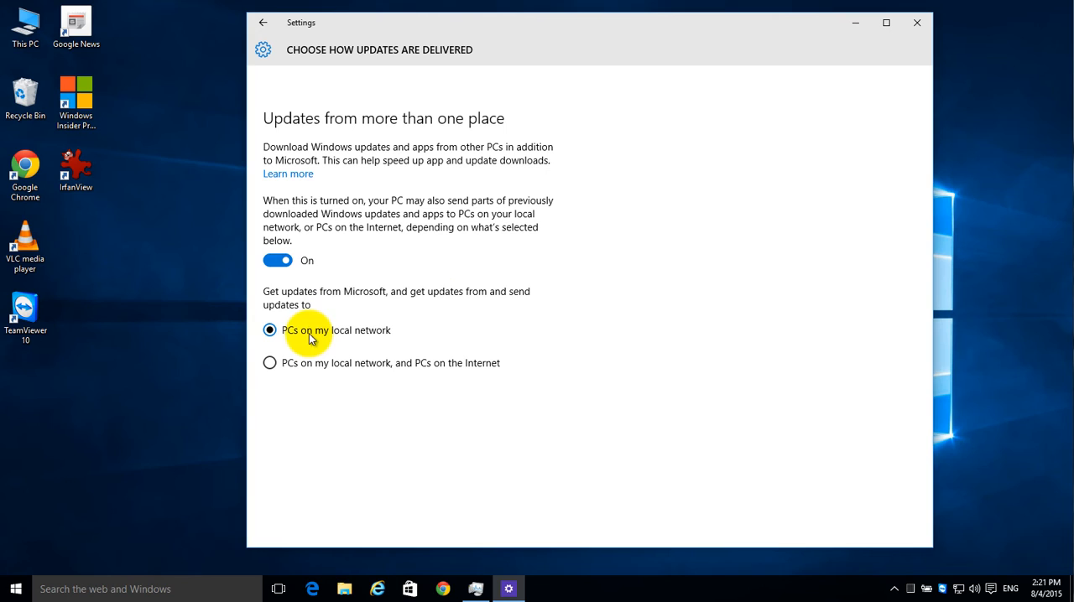
{"action": "mouse_move", "coordinate": [340, 340]}
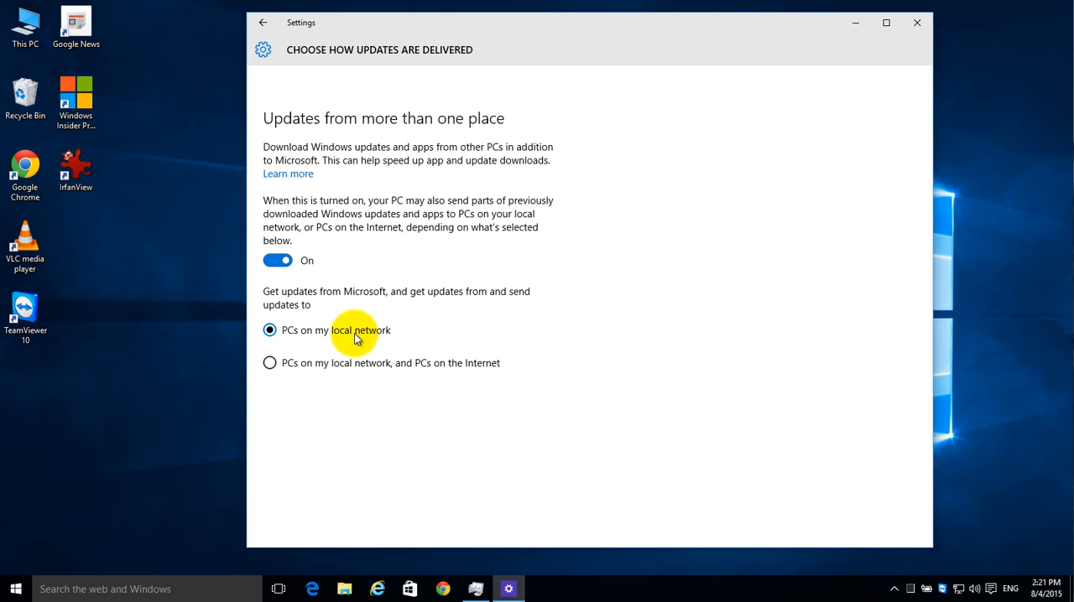
{"action": "mouse_move", "coordinate": [269, 363]}
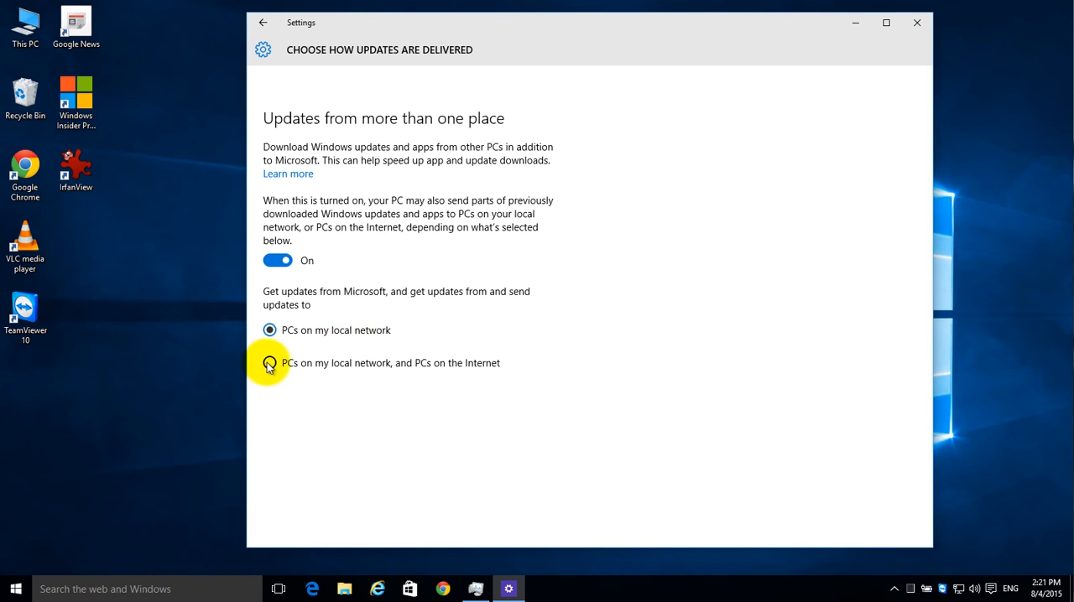
{"action": "left_click", "coordinate": [270, 363]}
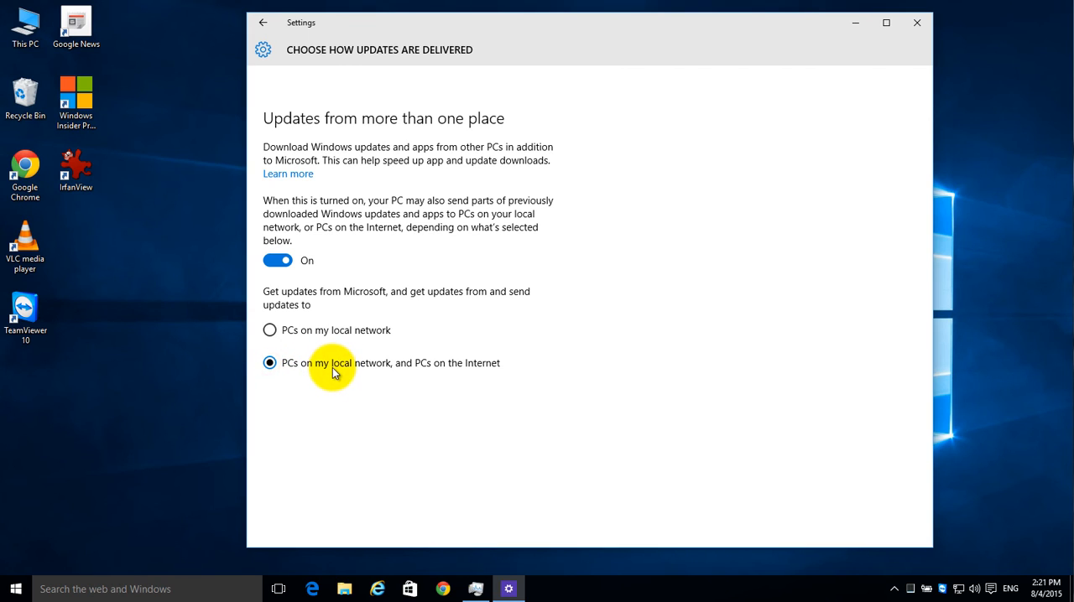
{"action": "mouse_move", "coordinate": [447, 371]}
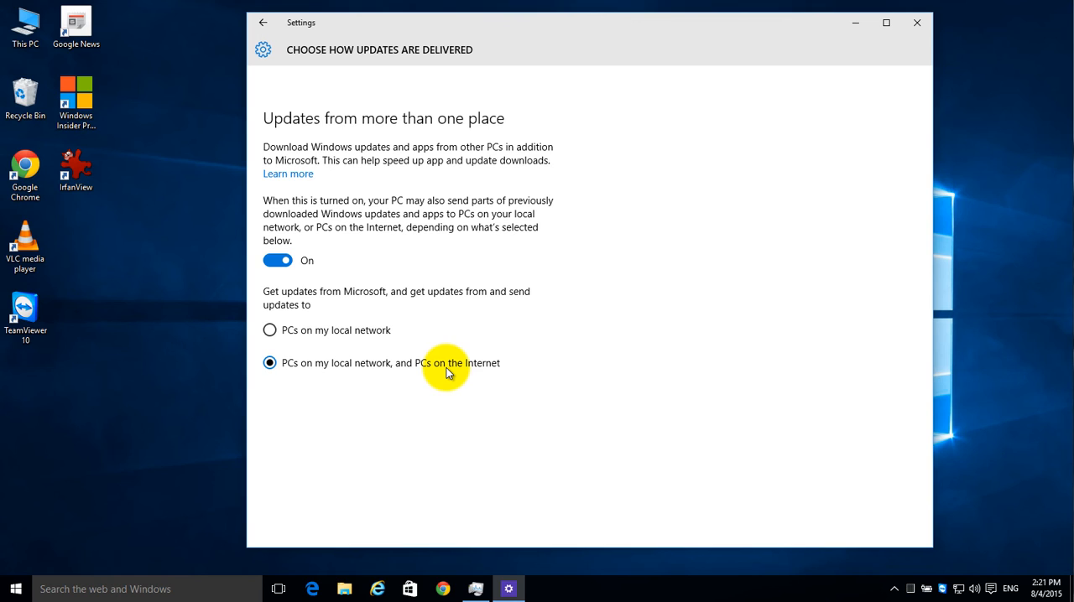
{"action": "mouse_move", "coordinate": [330, 248]}
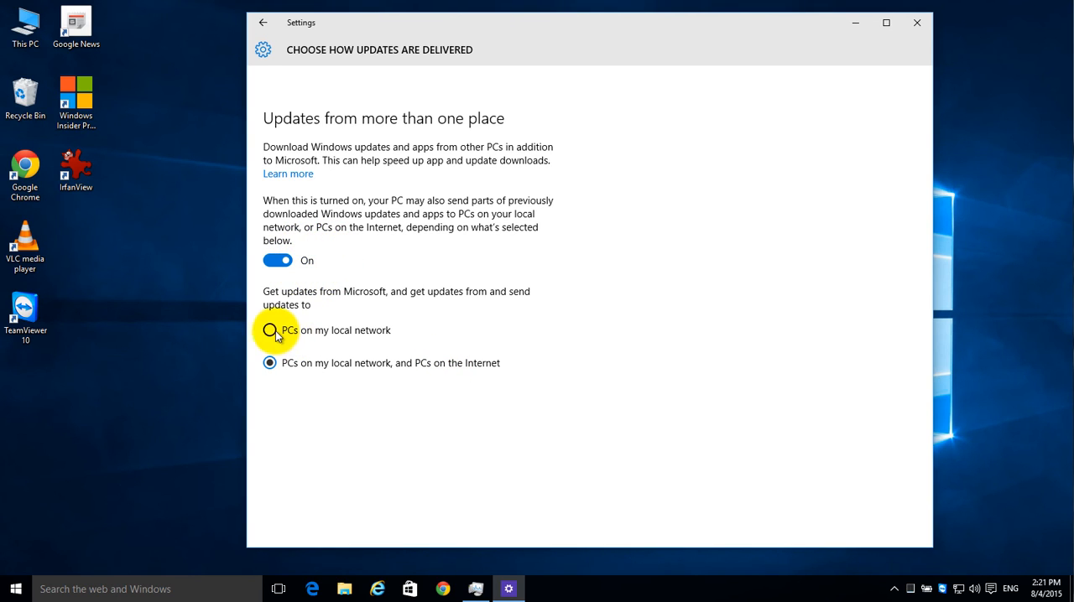
{"action": "left_click", "coordinate": [270, 329]}
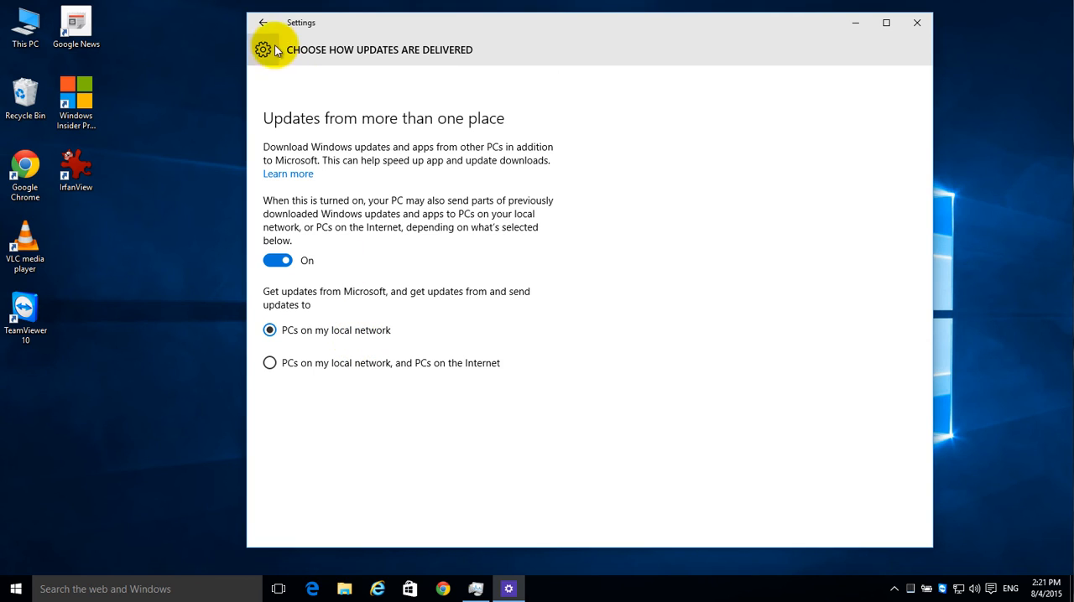
Step: Return to Advanced options, then close the Settings window to the desktop
{"action": "left_click", "coordinate": [263, 22]}
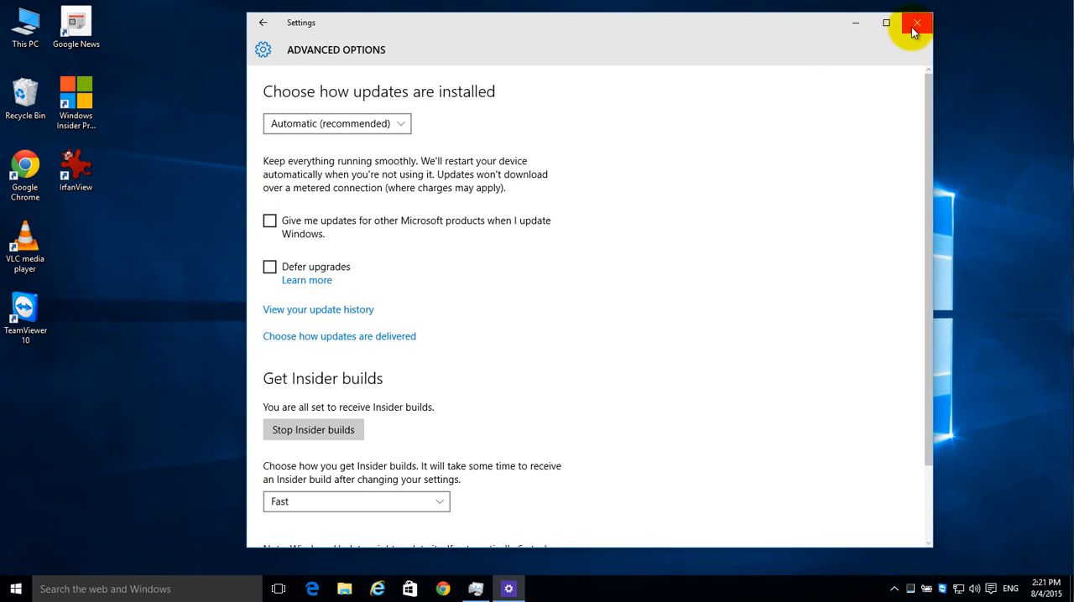
{"action": "left_click", "coordinate": [915, 23]}
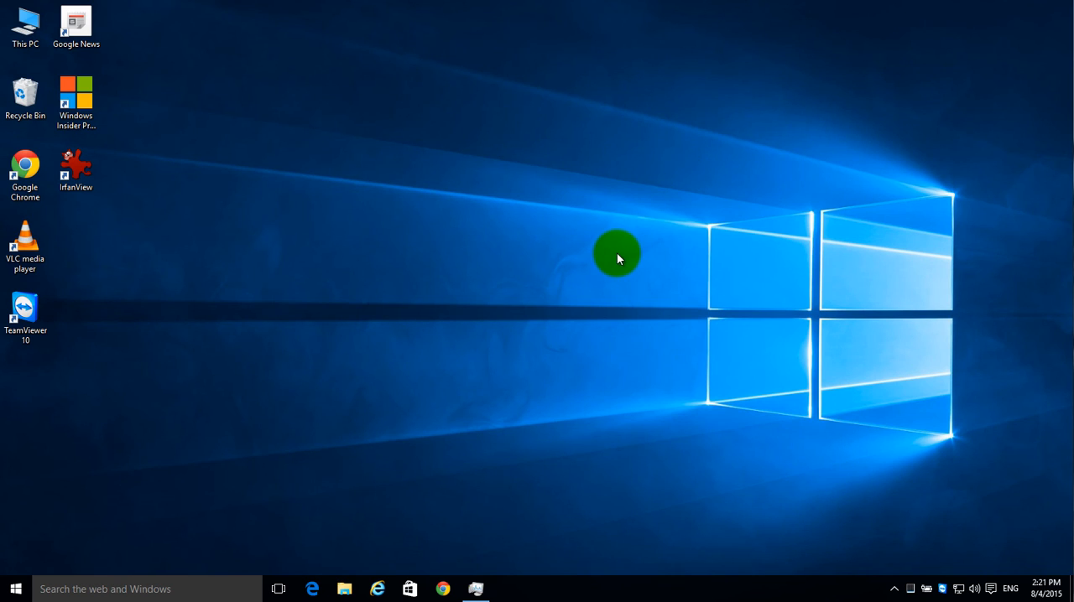